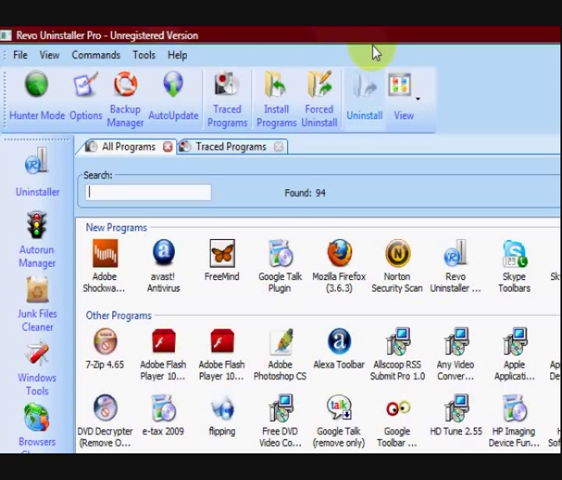
mouse_move(267, 57)
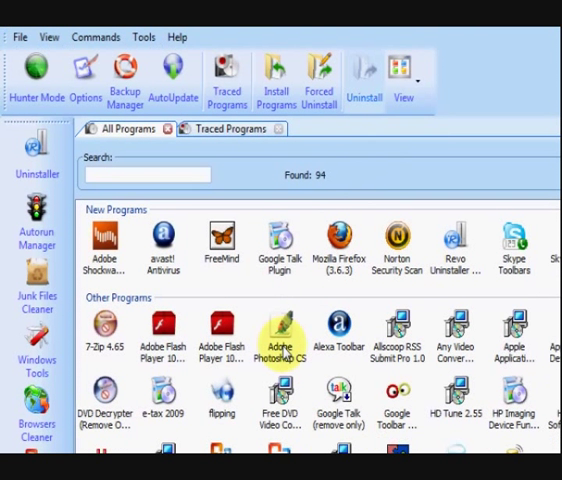
mouse_move(336, 345)
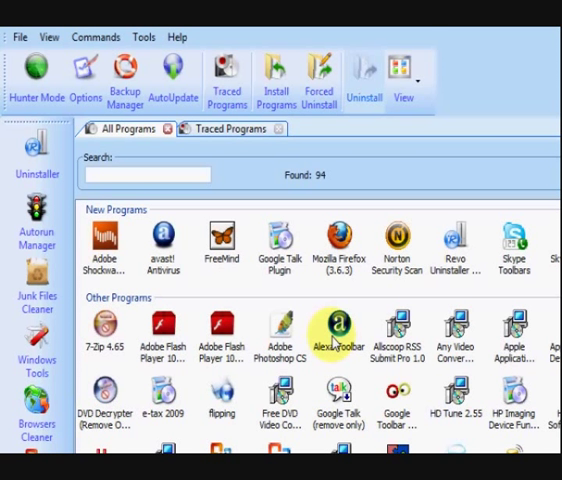
Select Norton Security Scan in the installed programs list and start its uninstall.
scroll(down, 3)
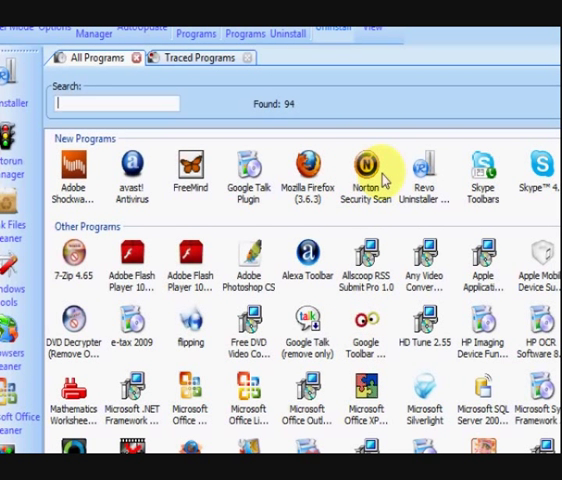
mouse_move(383, 178)
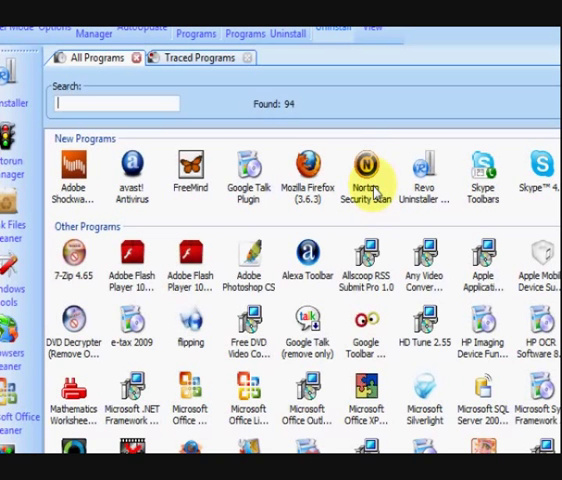
click(371, 175)
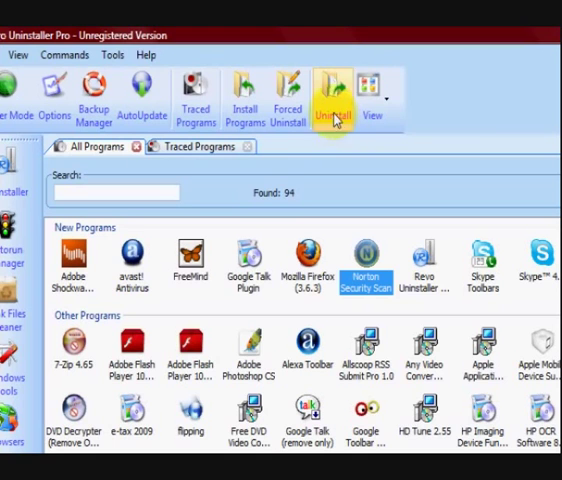
click(329, 95)
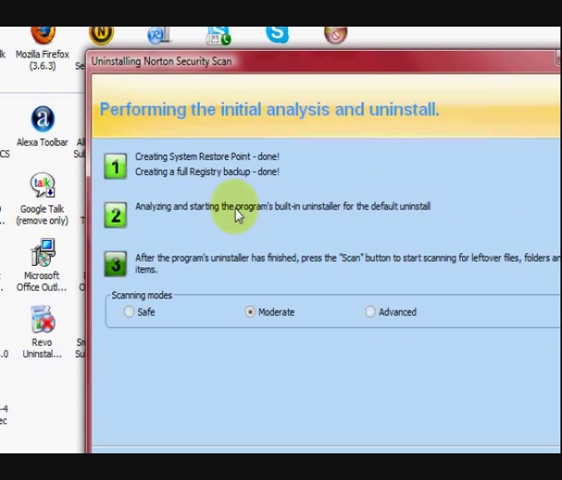
mouse_move(183, 188)
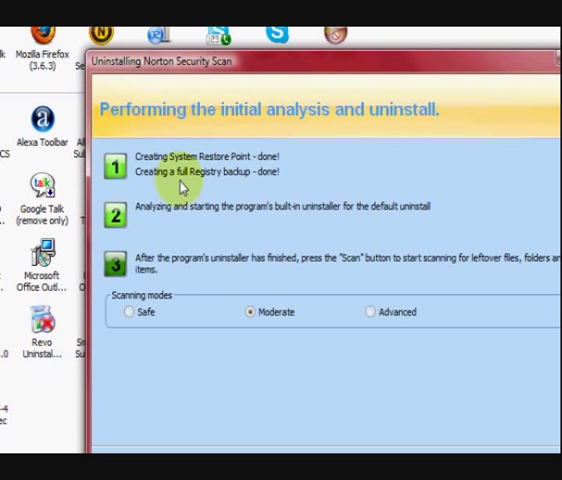
mouse_move(297, 158)
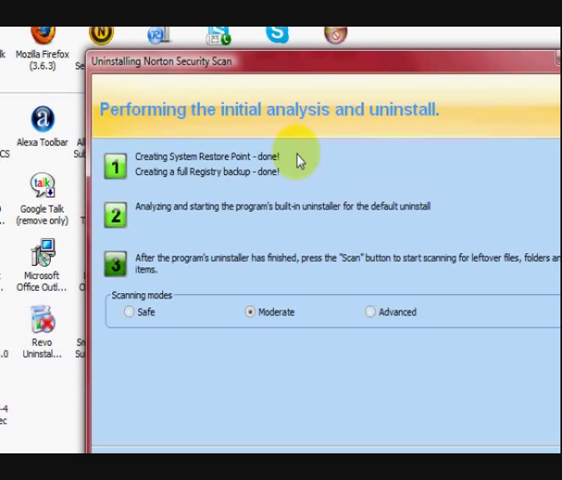
mouse_move(310, 178)
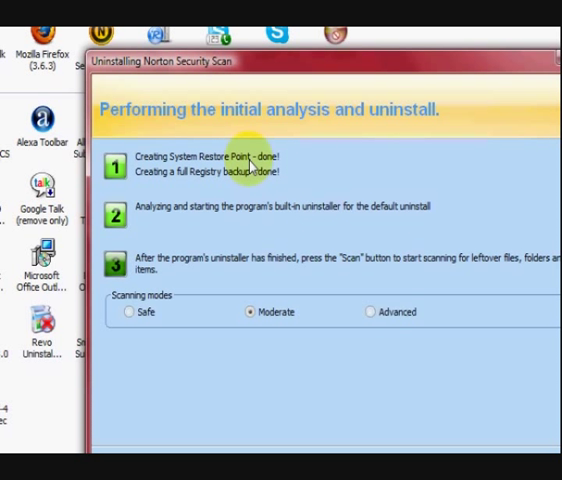
mouse_move(177, 191)
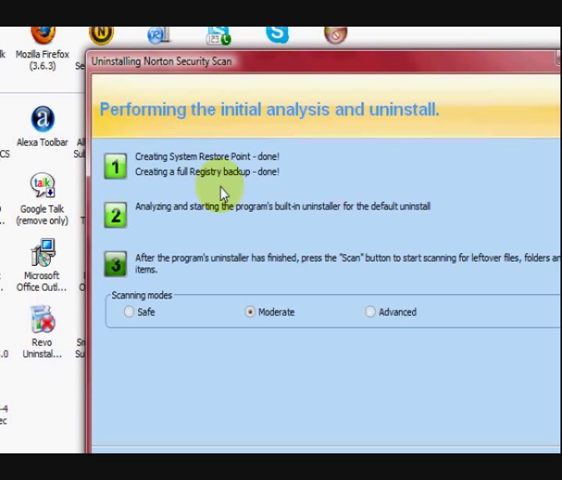
mouse_move(417, 202)
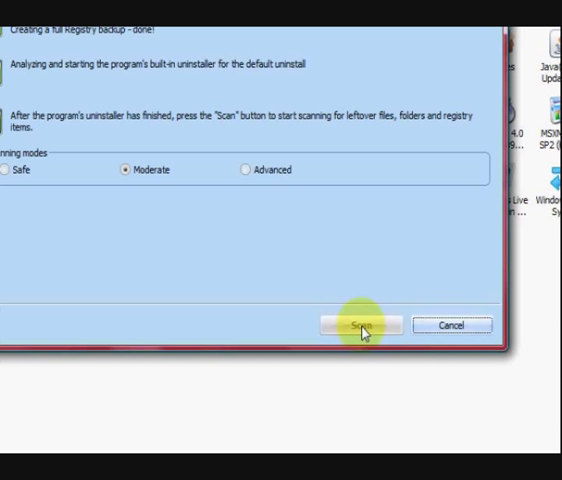
click(358, 323)
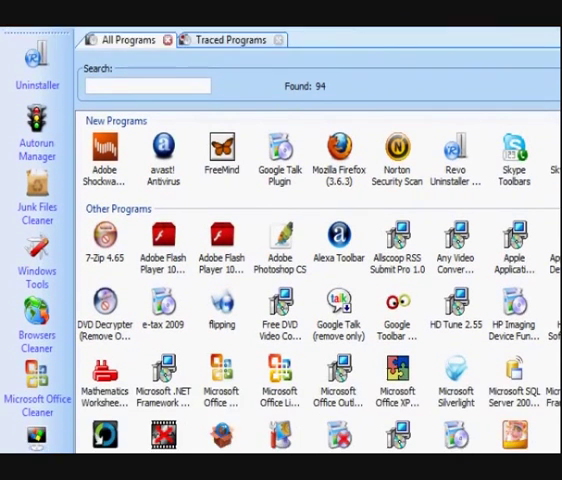
scroll(down, 3)
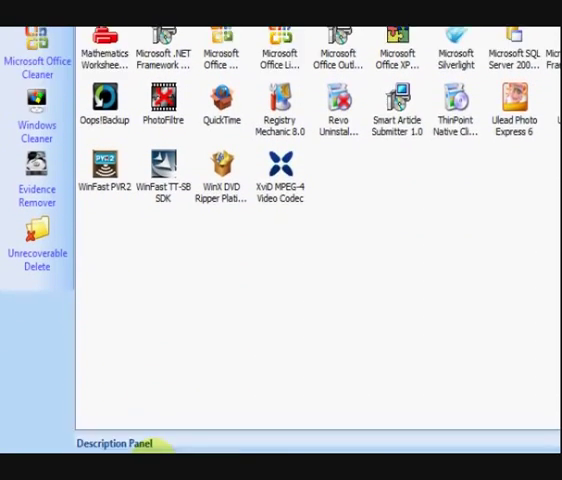
right_click(148, 440)
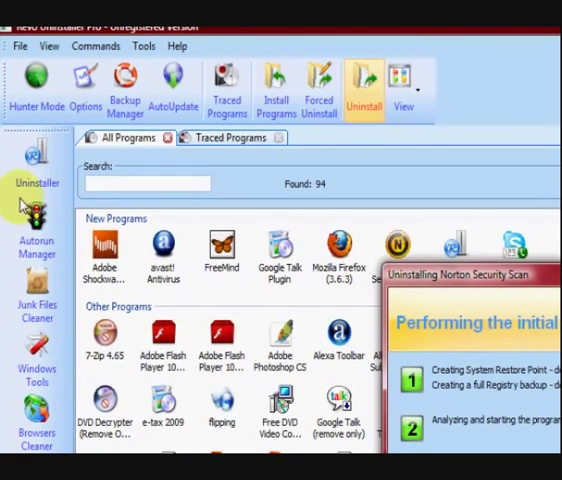
scroll(down, 3)
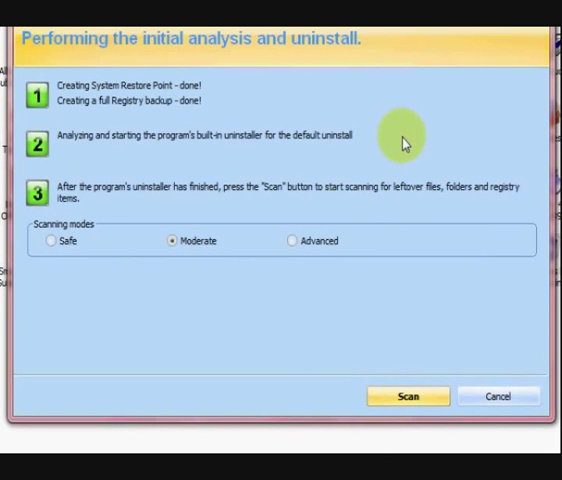
Run the Moderate-mode scan for Norton Security Scan's leftover files, folders and registry items.
click(408, 396)
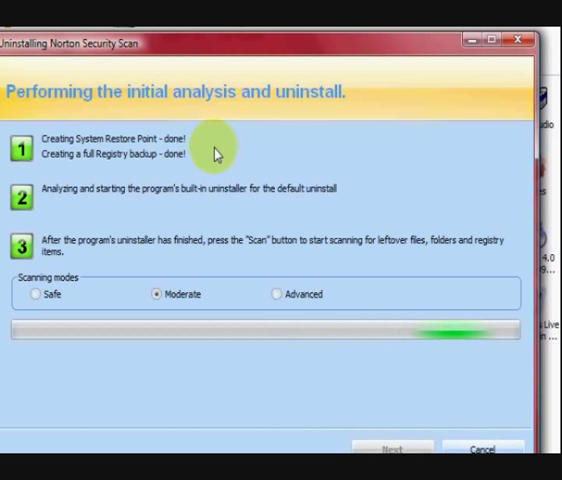
mouse_move(203, 228)
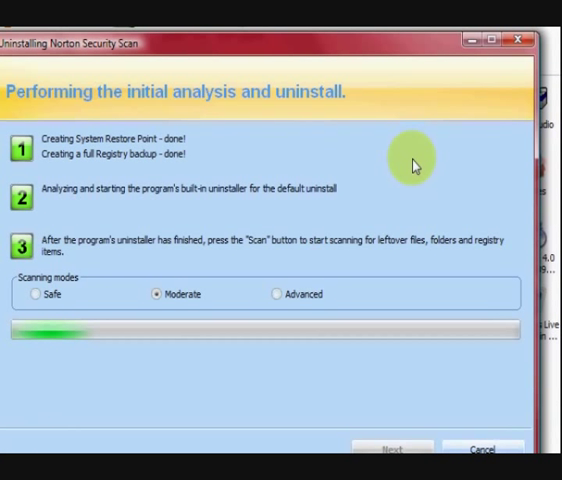
mouse_move(385, 154)
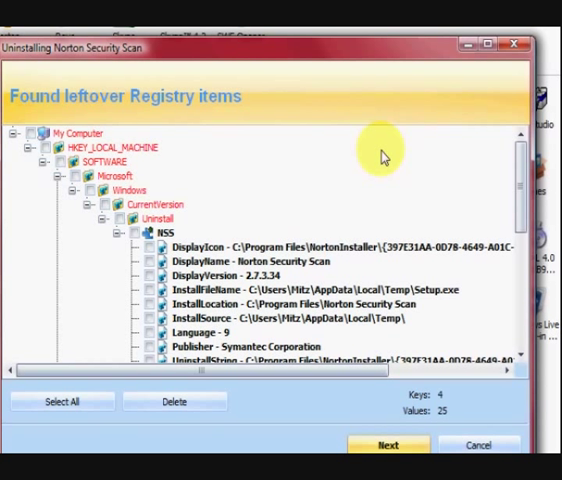
mouse_move(315, 208)
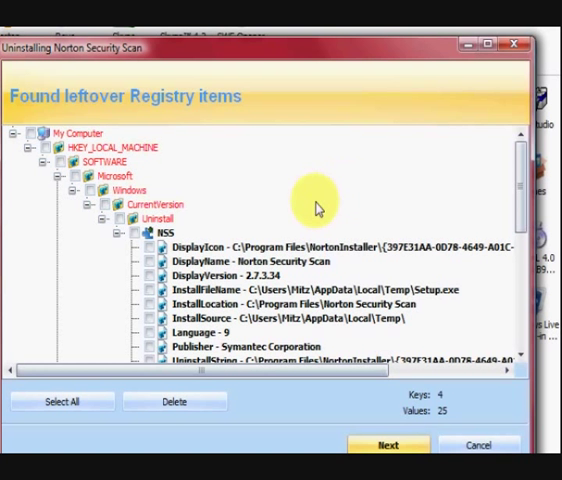
mouse_move(352, 194)
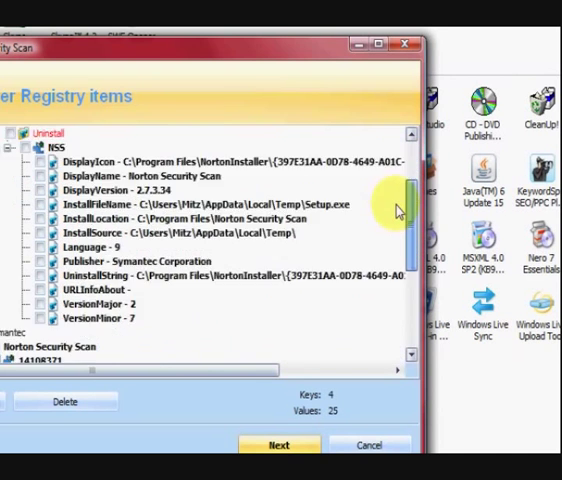
Select all 4 leftover registry keys and 25 values of Norton Security Scan for deletion.
scroll(down, 3)
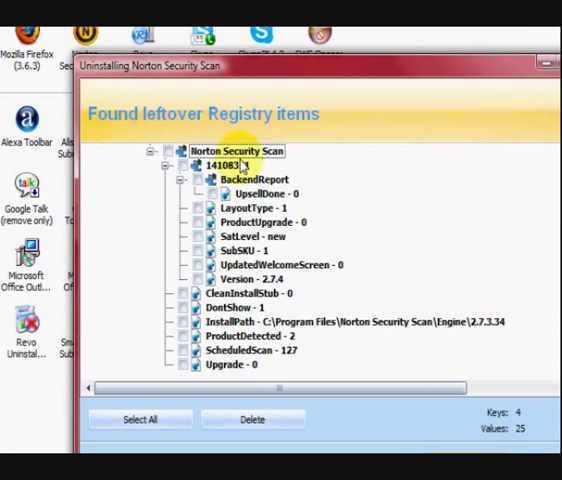
click(140, 401)
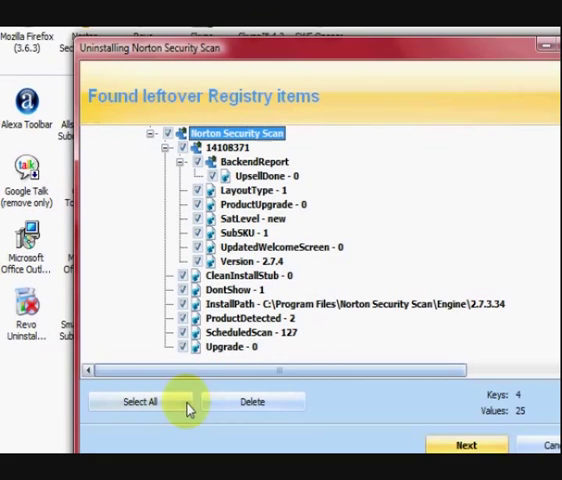